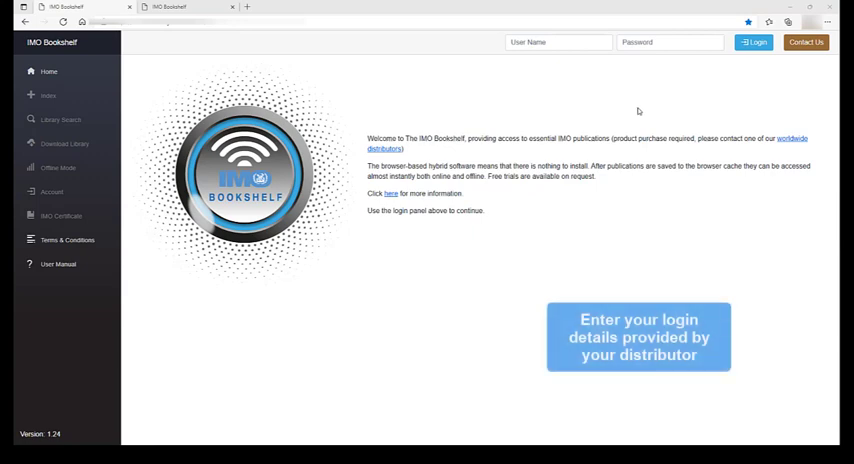
Step: Enter the user name 'IMOSales' and the distributor-provided password on the sign-in page
left_click(557, 42)
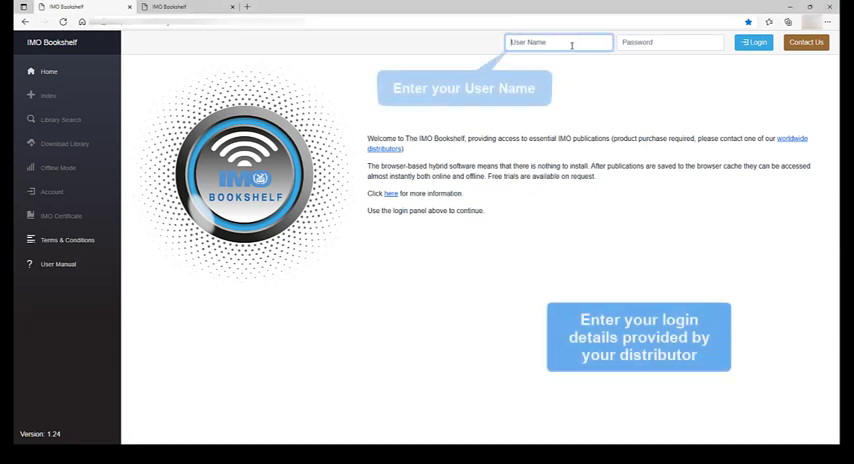
type("IMOSales")
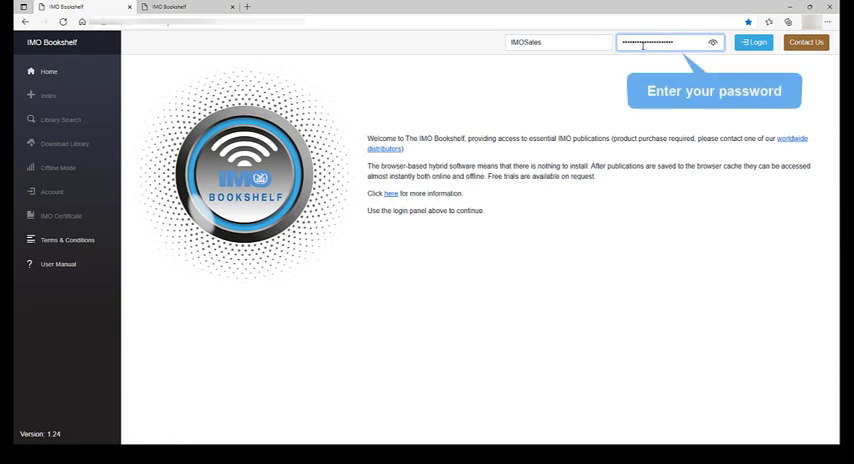
left_click(754, 42)
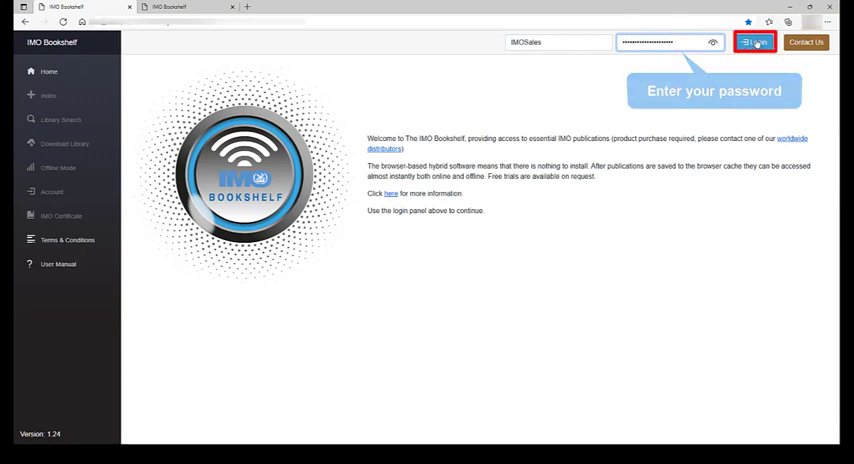
Step: Log in with the entered credentials and reach the signed-in home page
left_click(754, 42)
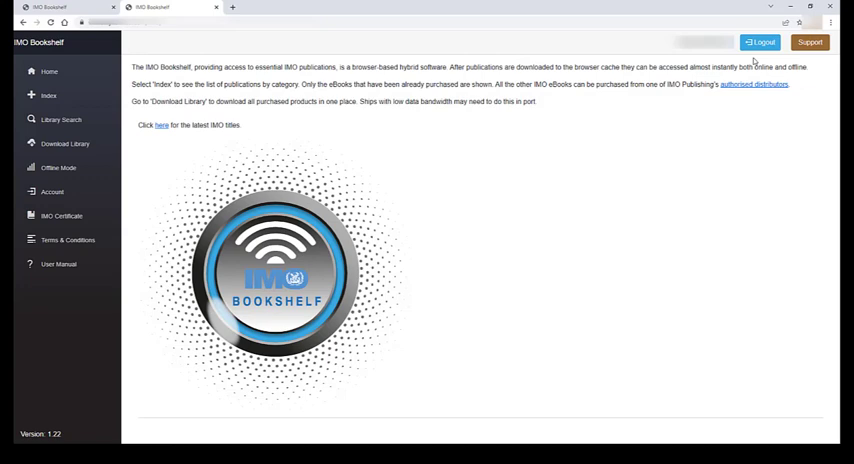
mouse_move(753, 84)
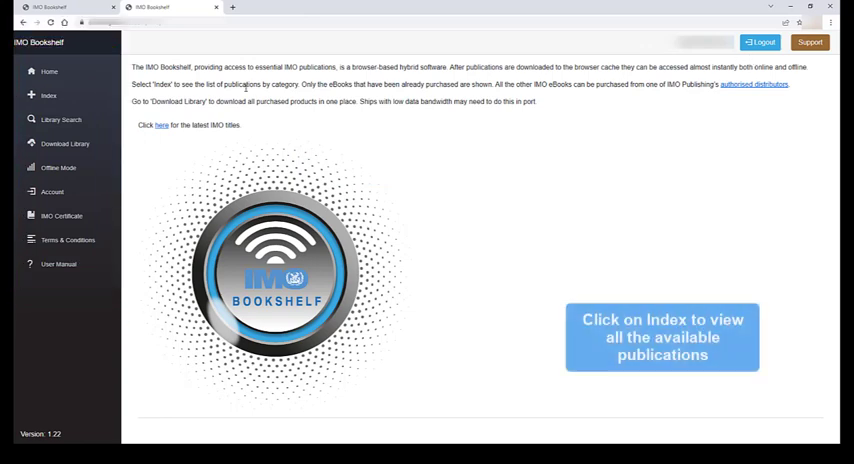
mouse_move(48, 95)
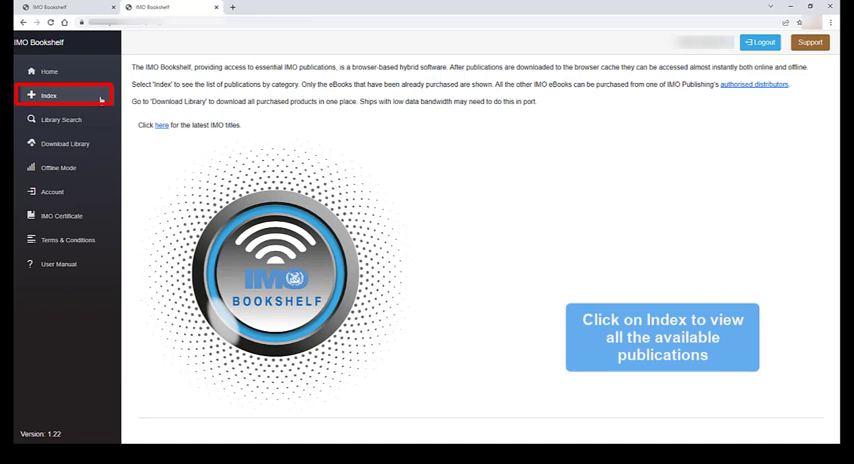
Step: Show the Index's Cargo category and mark the CSS Code title as a favourite
left_click(48, 95)
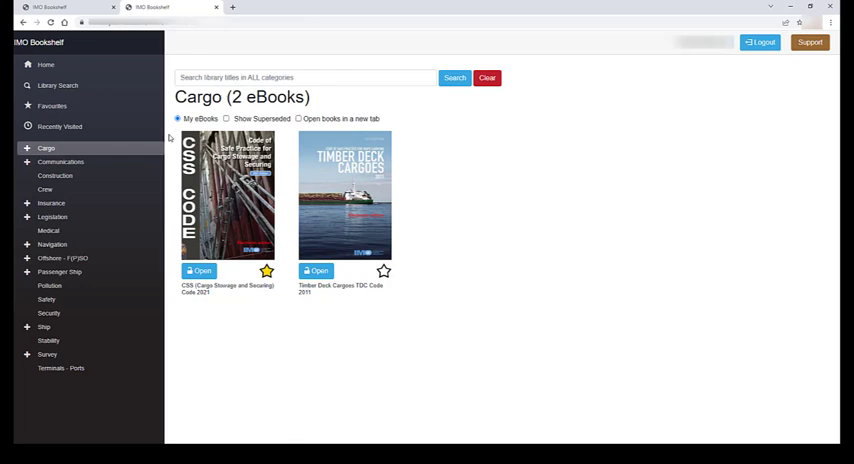
mouse_move(266, 271)
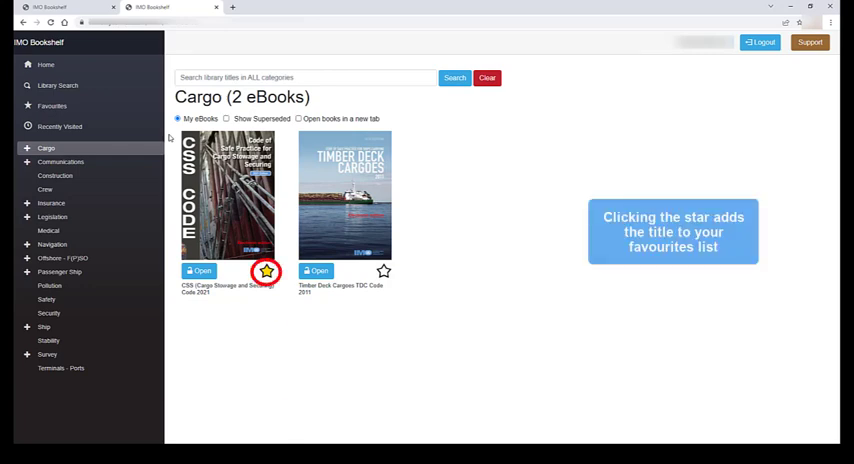
left_click(266, 271)
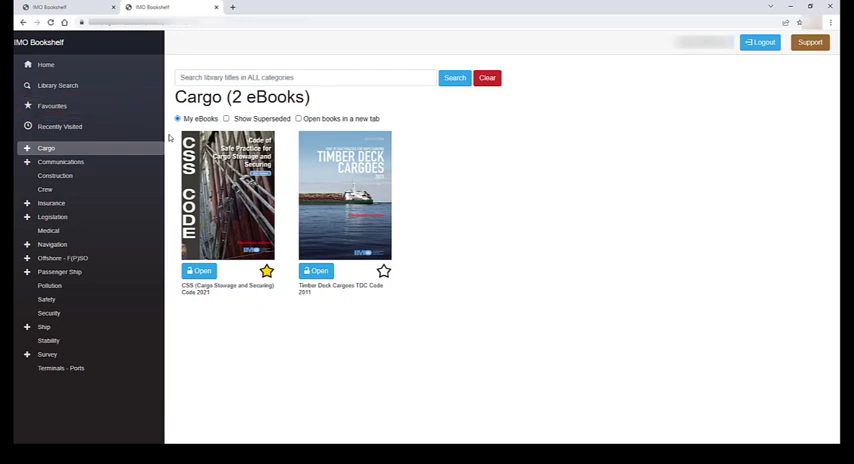
mouse_move(227, 119)
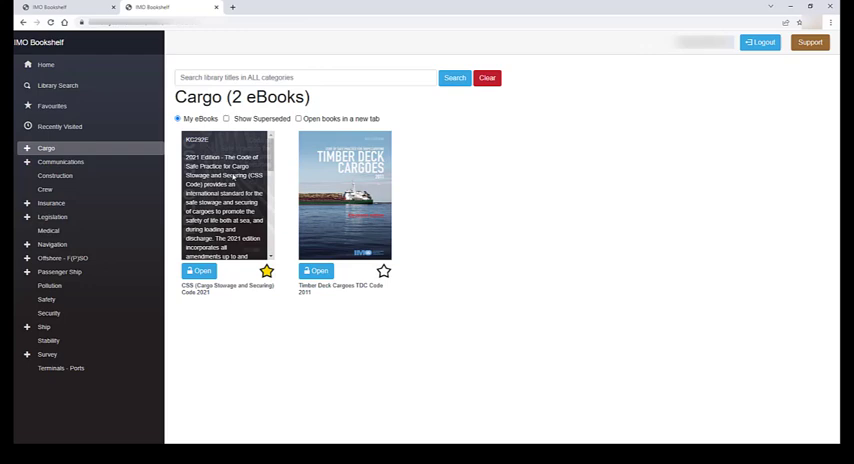
mouse_move(222, 200)
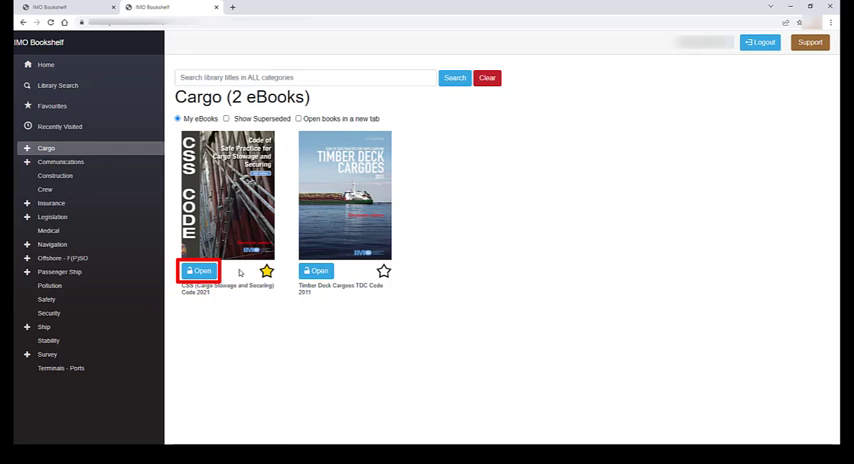
Step: Open the CSS Code 2021 ebook and jump to Chapter 1 from the contents pane
left_click(199, 270)
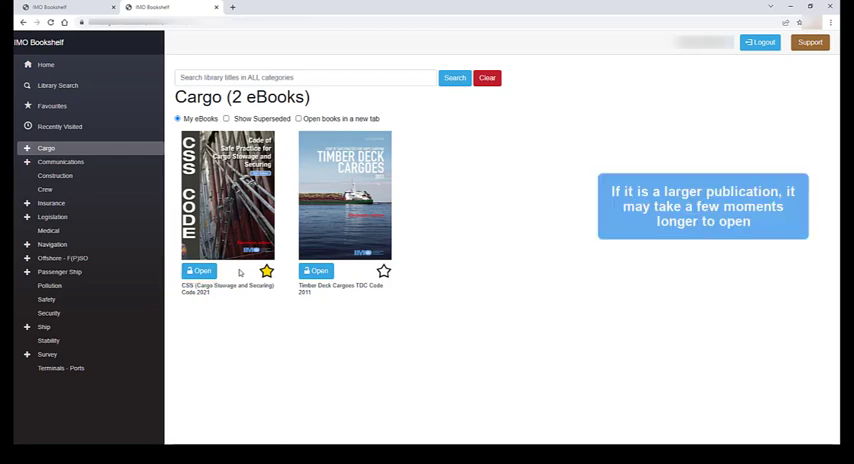
left_click(199, 270)
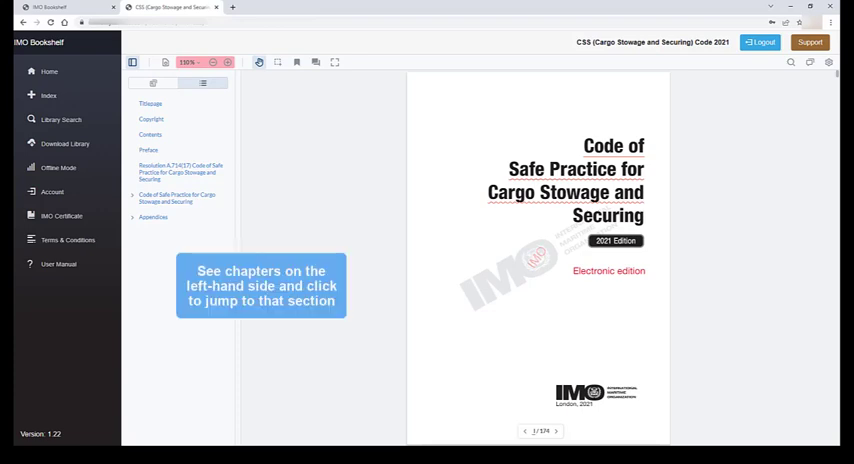
left_click(150, 134)
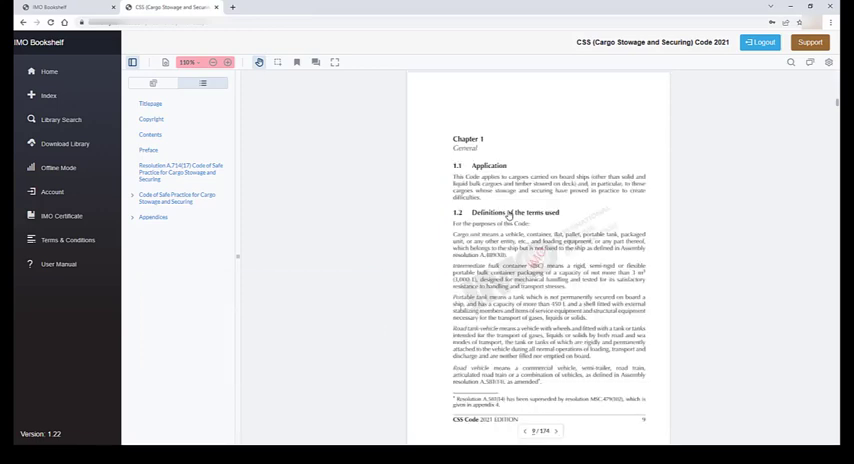
left_click(60, 119)
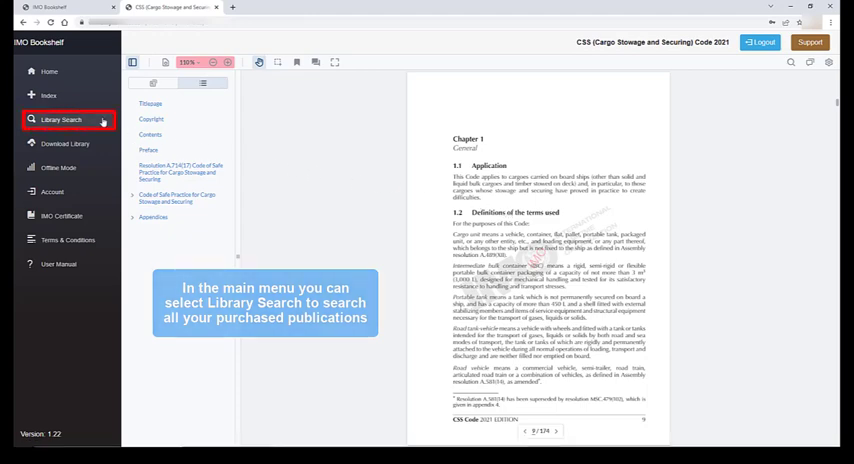
Step: Run a library-wide search for 'ballast water', returning 44 results
left_click(61, 119)
type("ba")
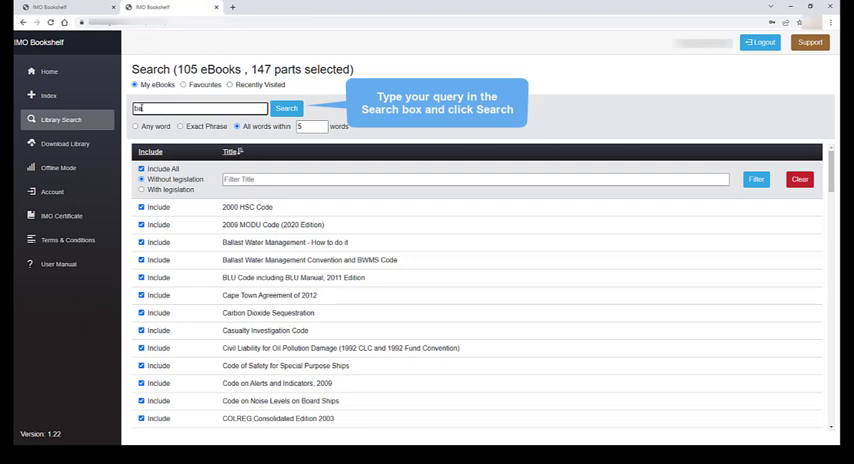
left_click(287, 108)
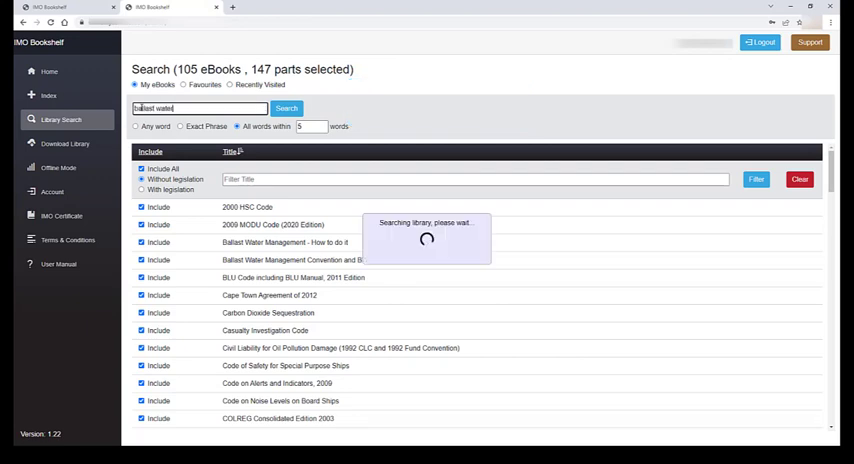
left_click(287, 108)
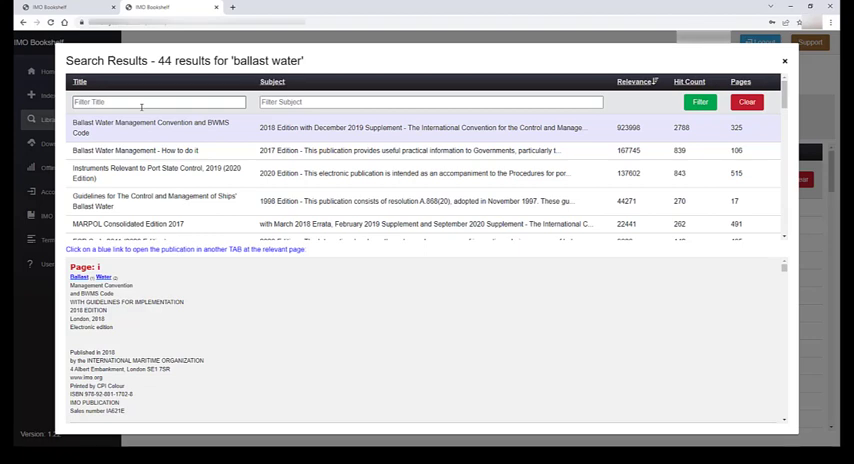
Step: Preview the Ballast Water Management - How to do it hit and open it in a new tab
left_click(135, 150)
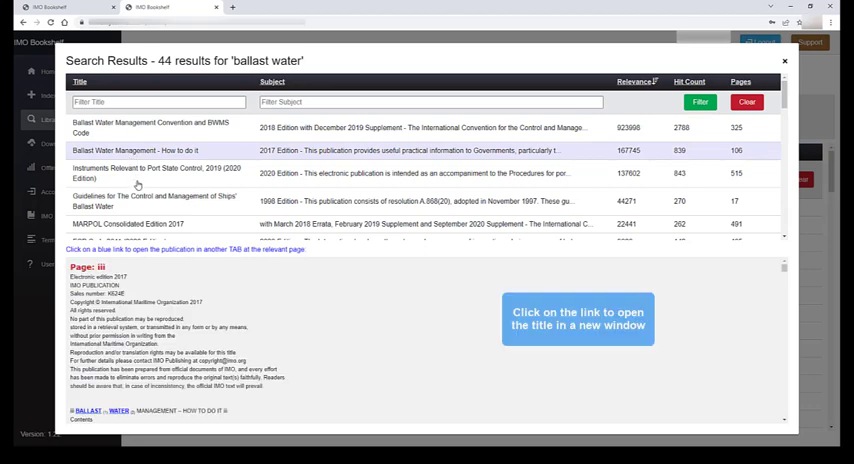
left_click(145, 150)
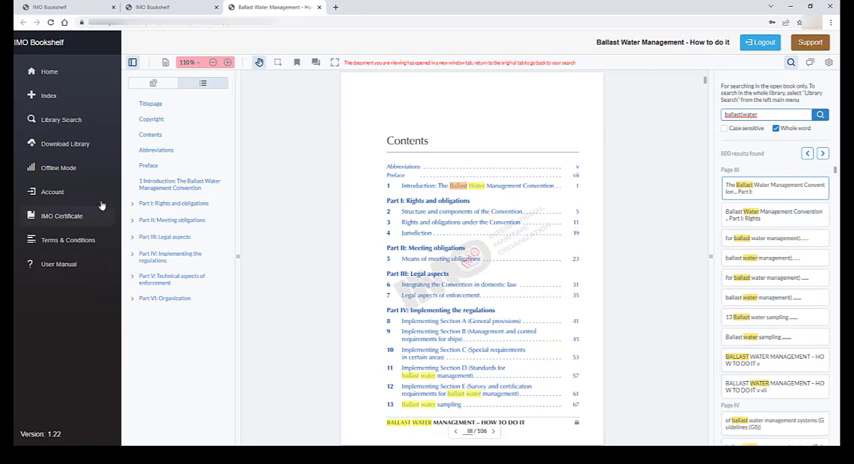
mouse_move(65, 143)
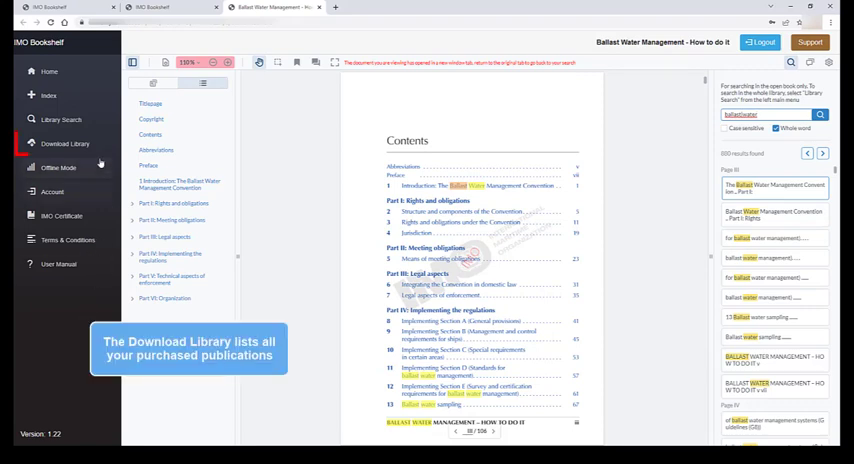
Step: Show the Download Library listing the purchased publications
left_click(65, 143)
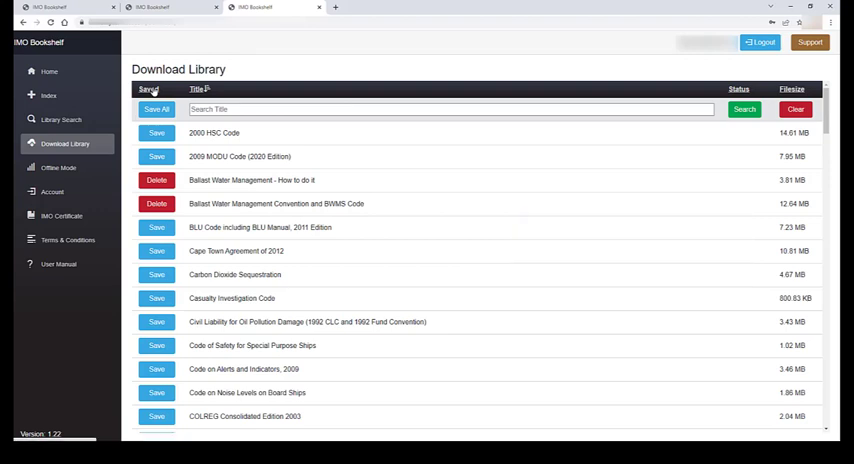
mouse_move(150, 89)
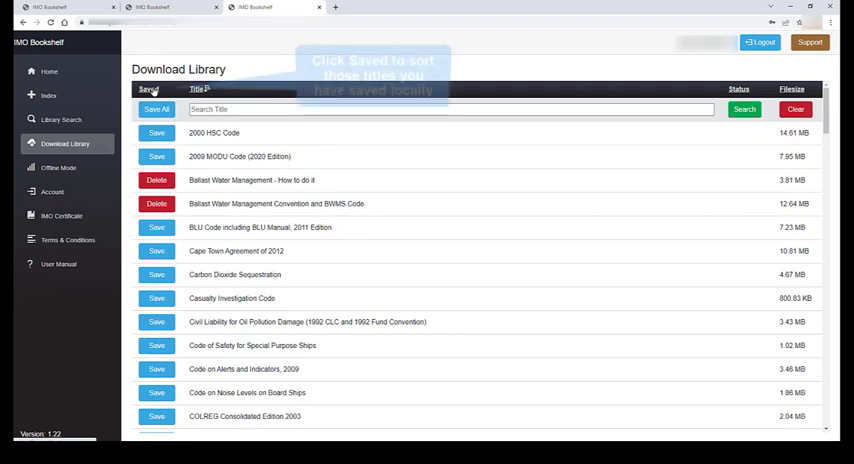
Step: Sort the download library by the Saved column, then go to the Account page
left_click(148, 89)
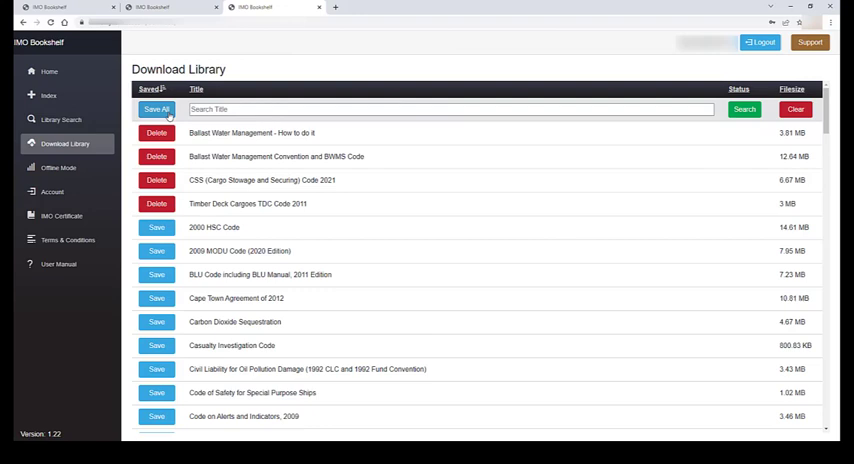
mouse_move(156, 109)
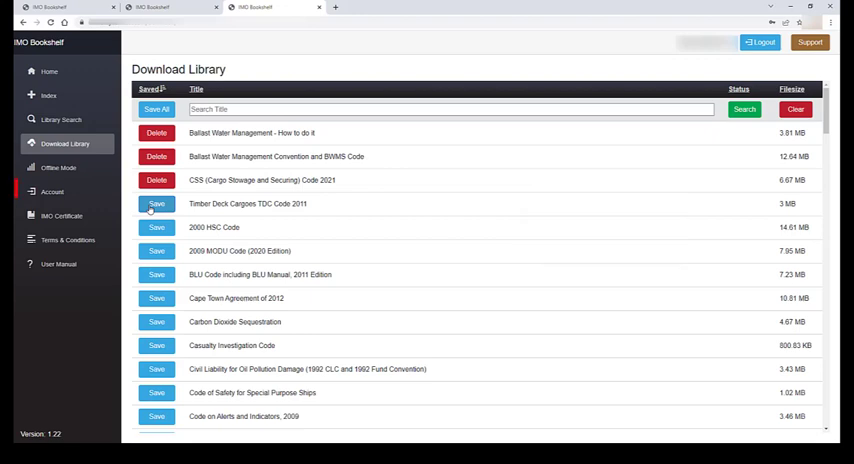
mouse_move(52, 191)
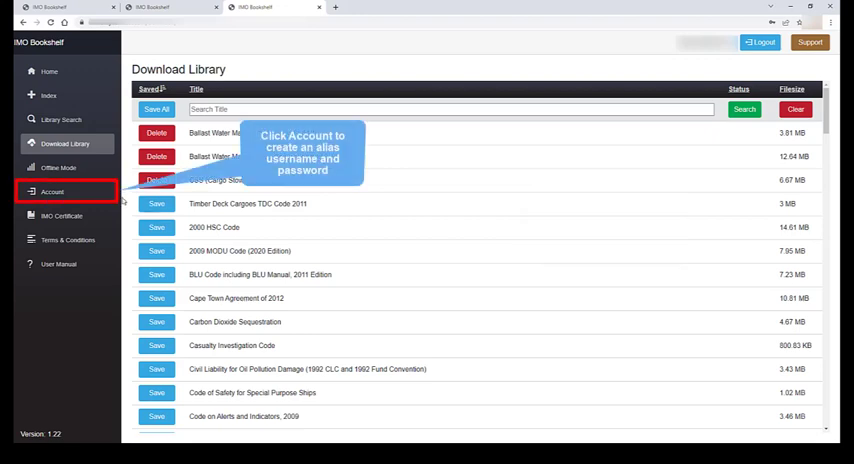
left_click(52, 191)
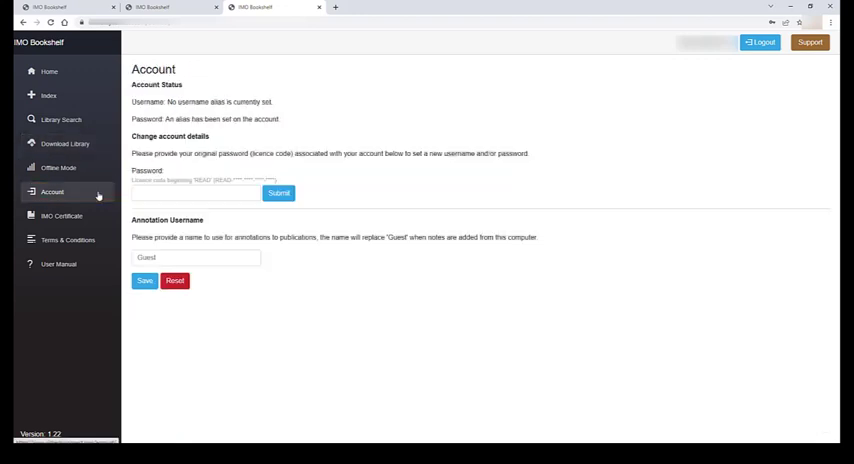